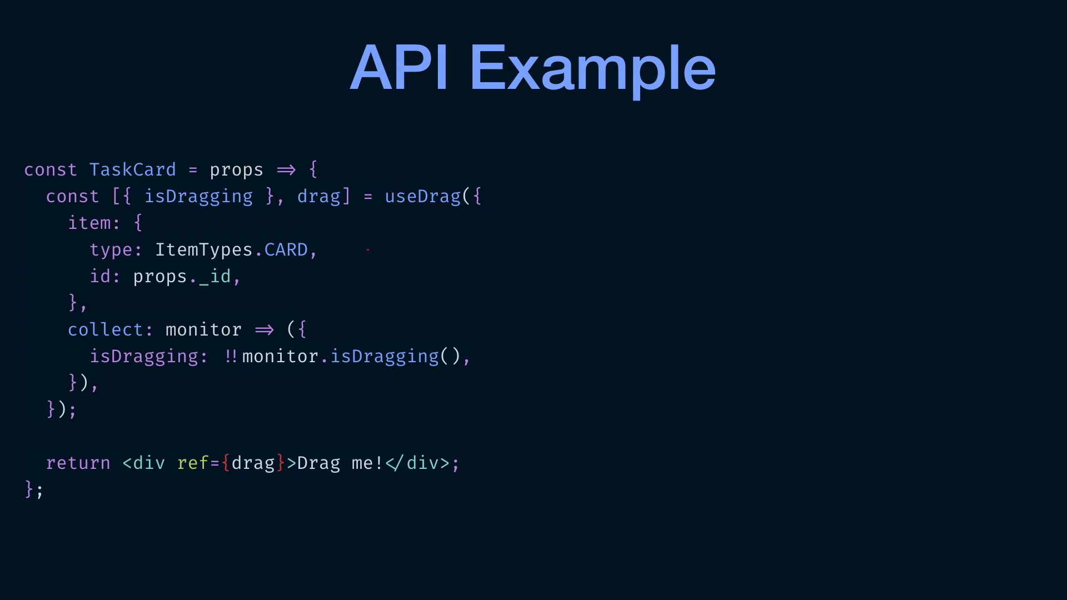
Circle the useDrag item and collect code in green on the API Example slide
left_click_drag(381, 122, 382, 253)
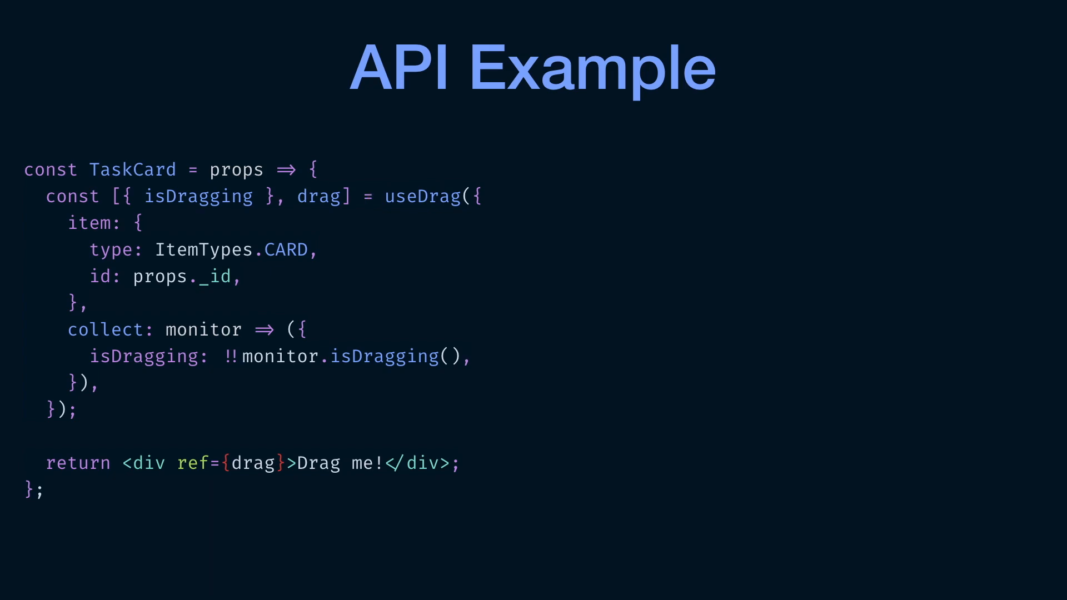
left_click_drag(299, 109, 320, 218)
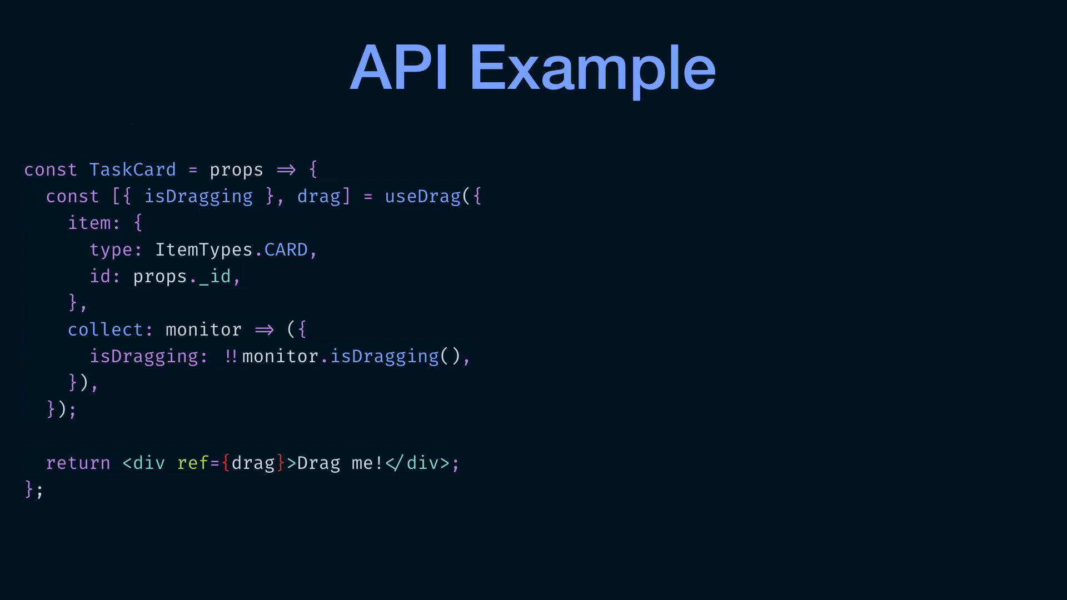
left_click_drag(394, 262, 81, 391)
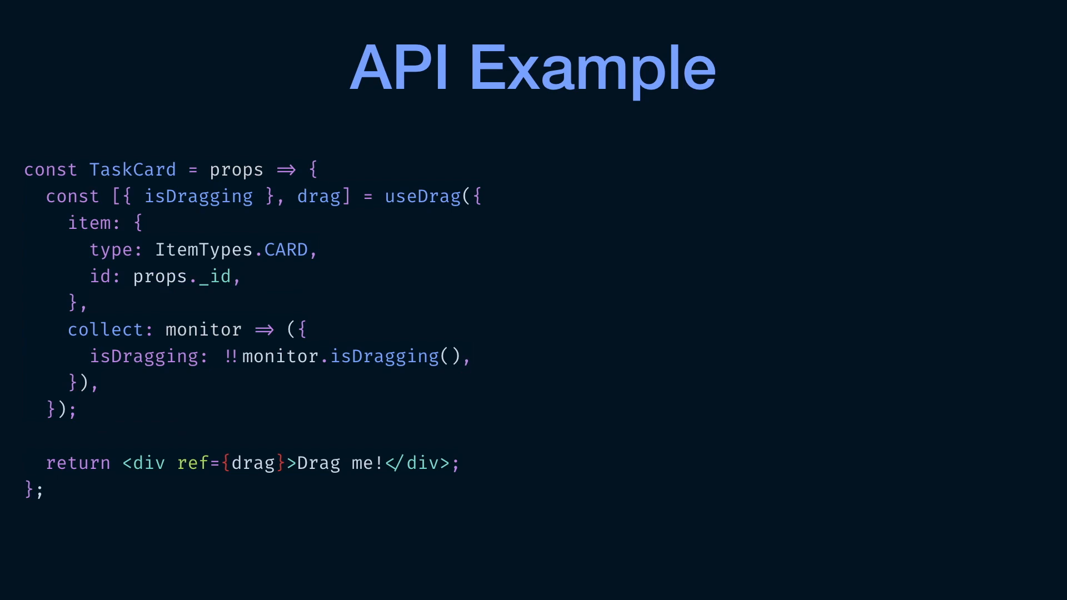
left_click_drag(234, 394, 450, 385)
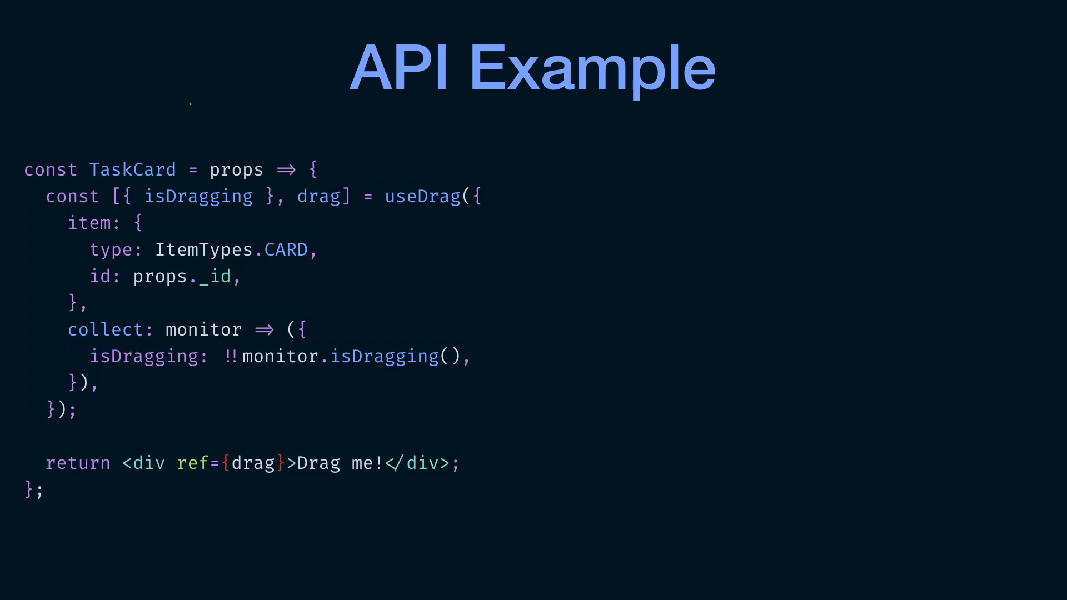
left_click_drag(136, 89, 160, 205)
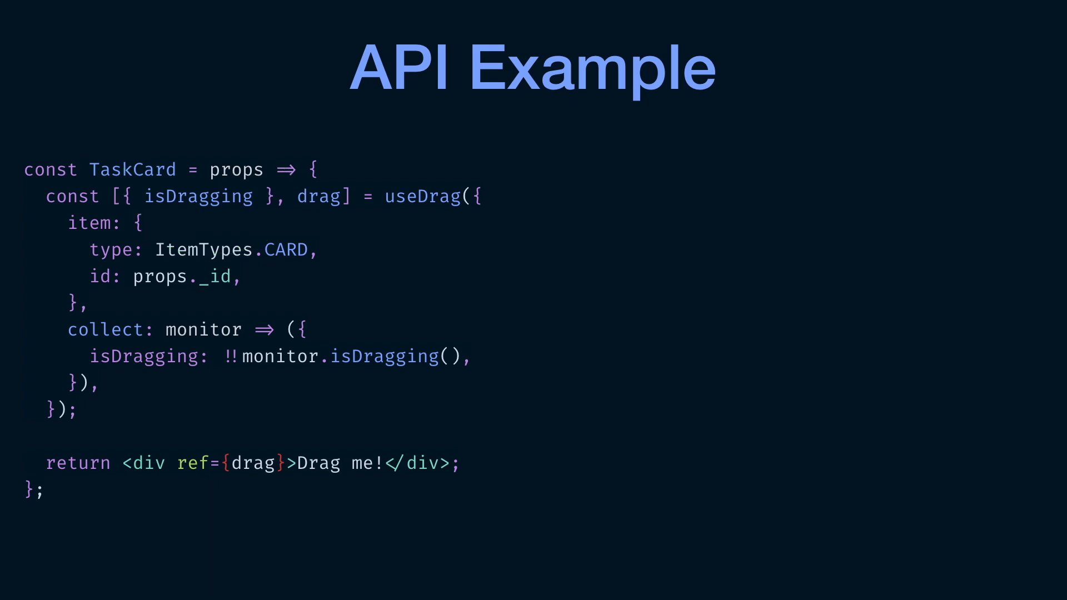
Circle TaskCard through isDragging in orange, underline it, and underline props._id in green
left_click_drag(427, 246, 38, 426)
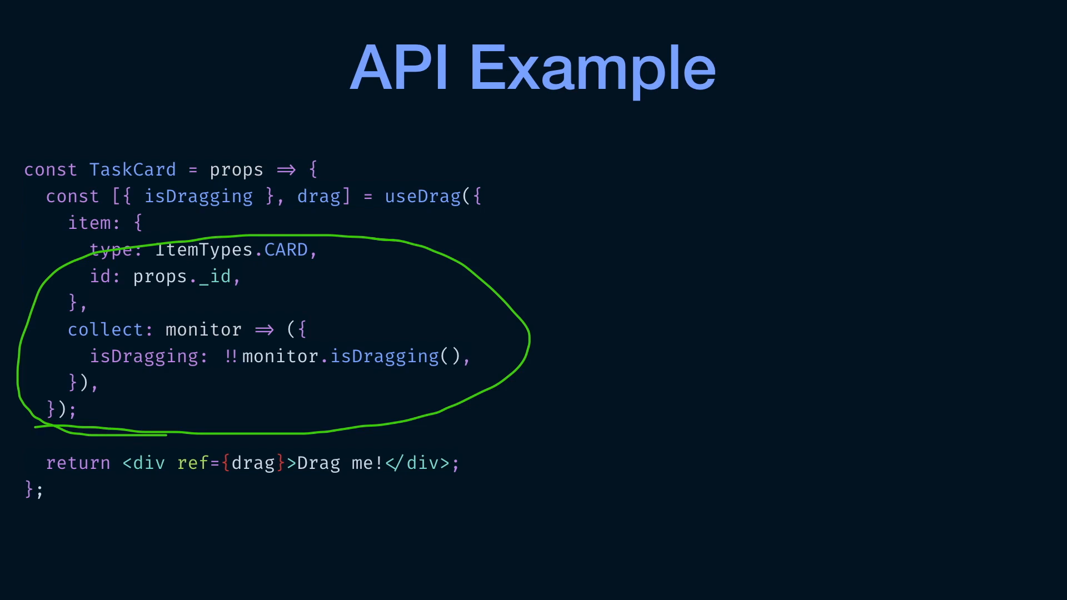
left_click_drag(217, 381, 432, 382)
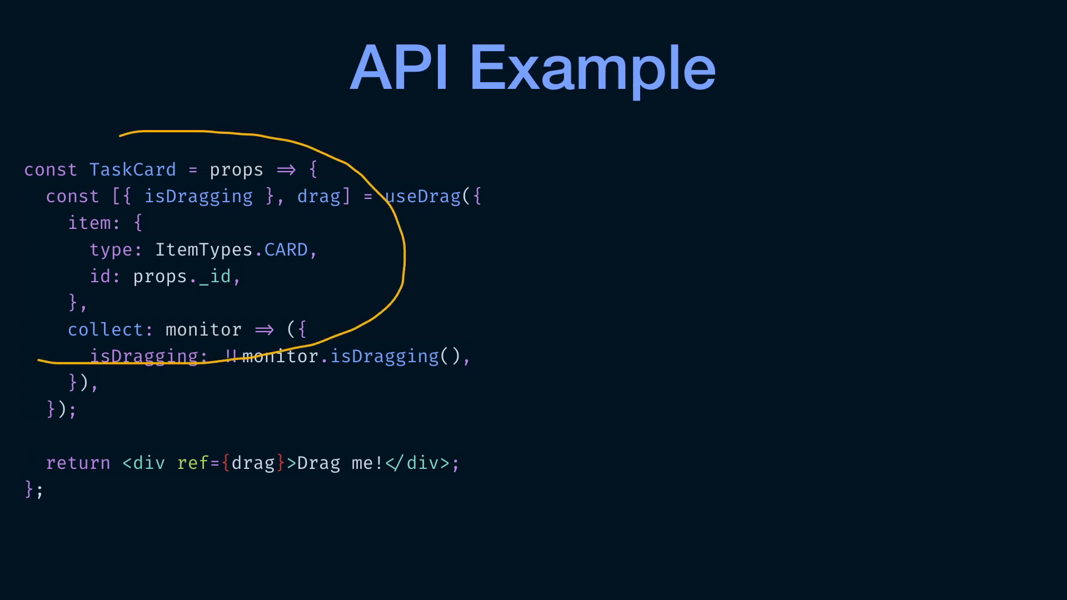
left_click_drag(122, 129, 41, 361)
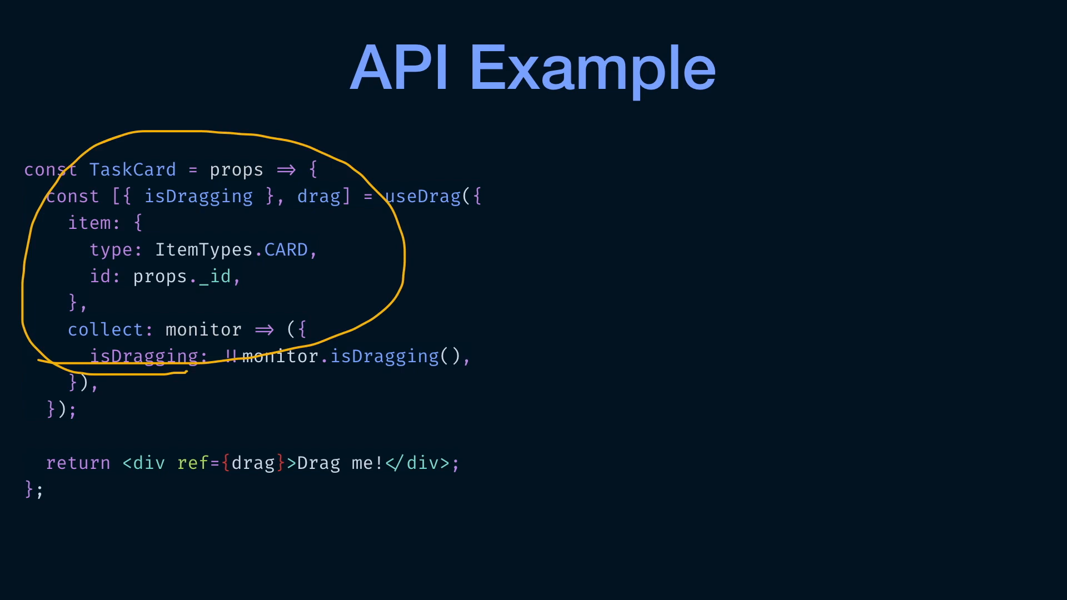
left_click_drag(155, 295, 348, 238)
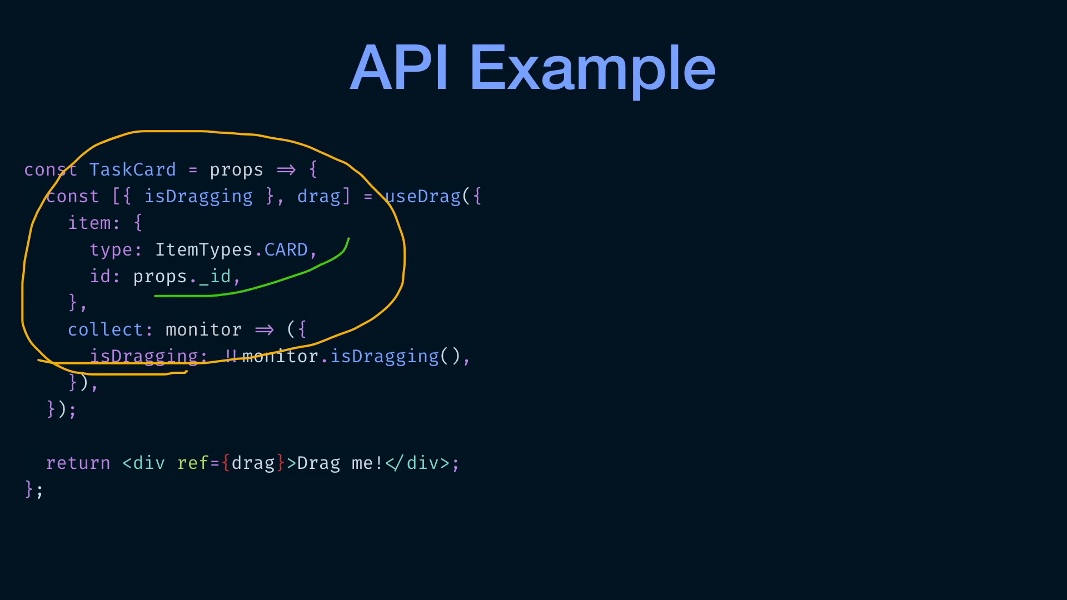